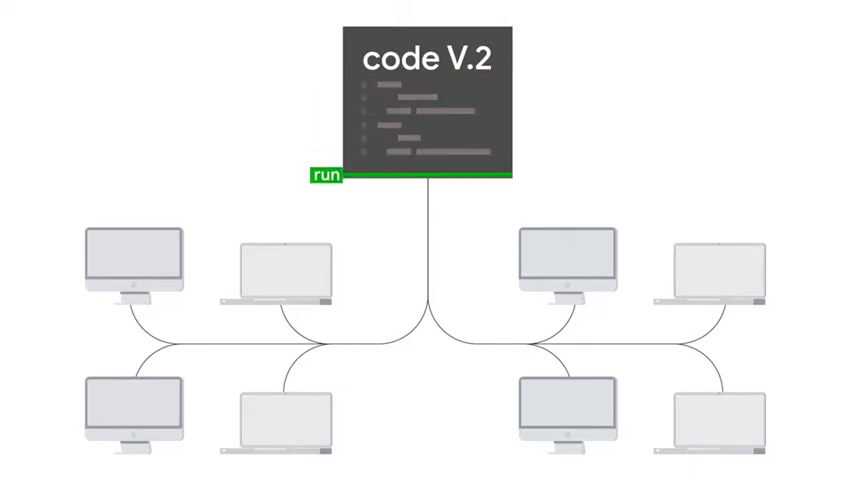
{"action": "left_click", "coordinate": [330, 168]}
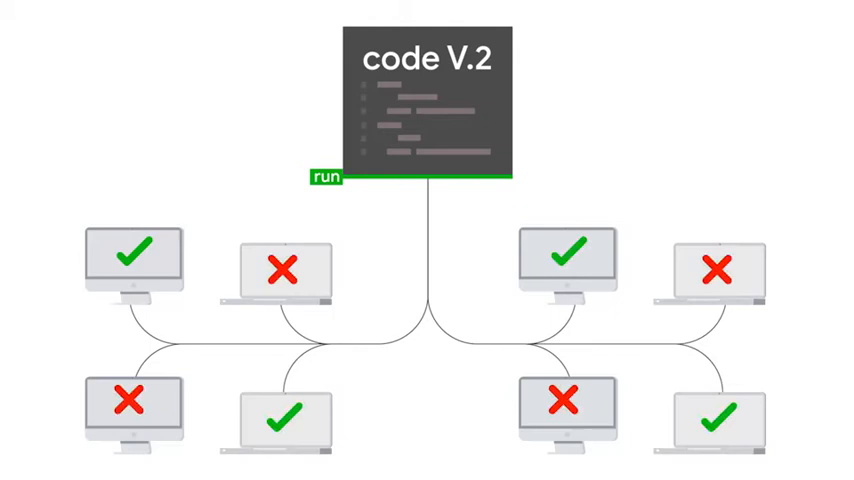